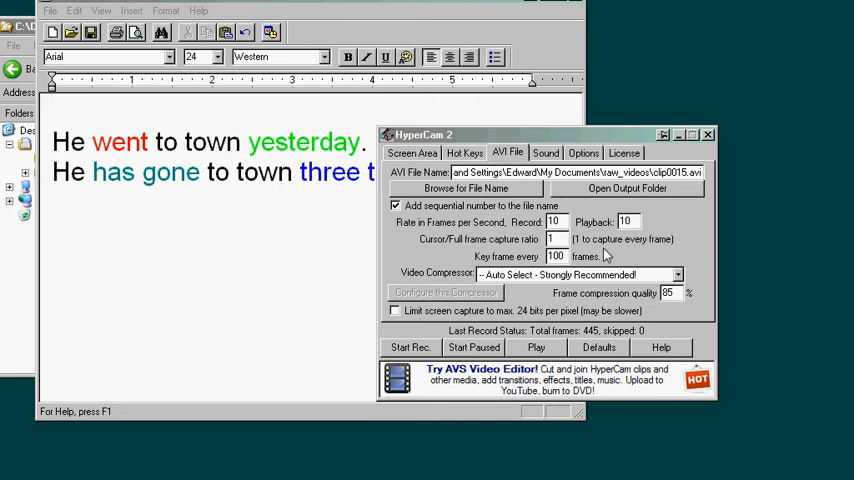
pyautogui.moveTo(605, 255)
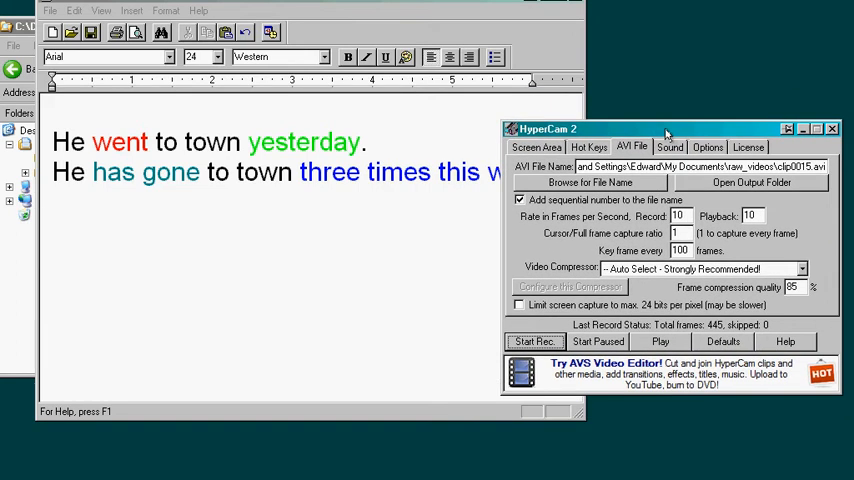
# - Move the HyperCam 2 window right to reveal the document behind it
pyautogui.moveTo(665, 128); pyautogui.dragTo(660, 118)
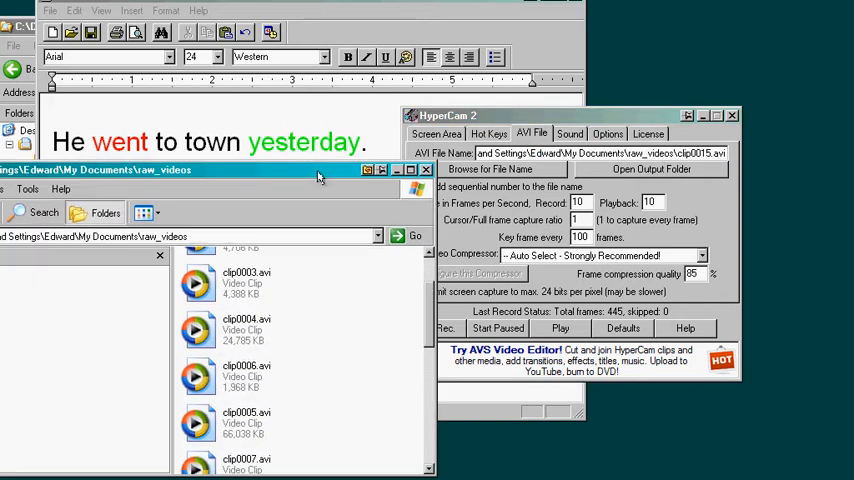
# - Bring the raw_videos folder into view and open the newest recording, clip0015.avi
pyautogui.moveTo(447, 115); pyautogui.dragTo(557, 38)
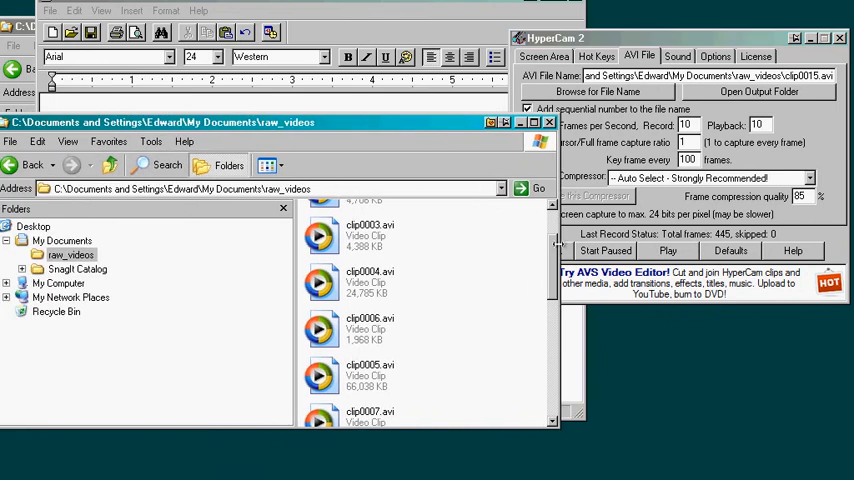
pyautogui.scroll(-3)
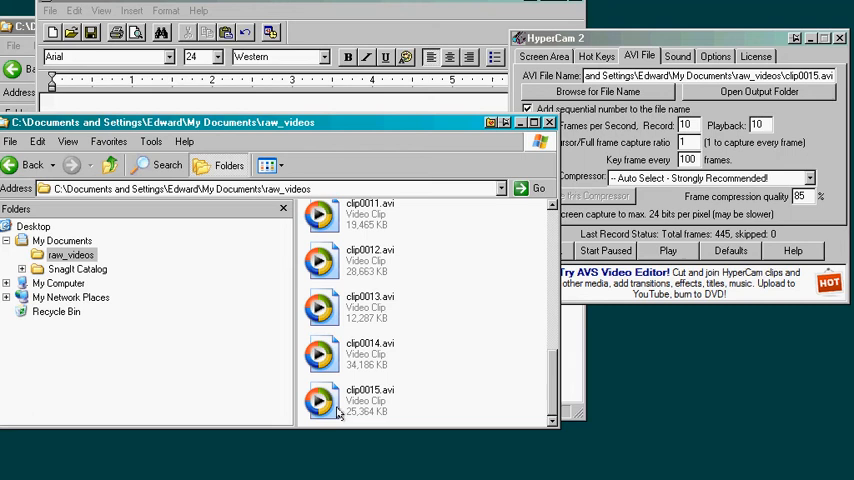
pyautogui.moveTo(320, 400)
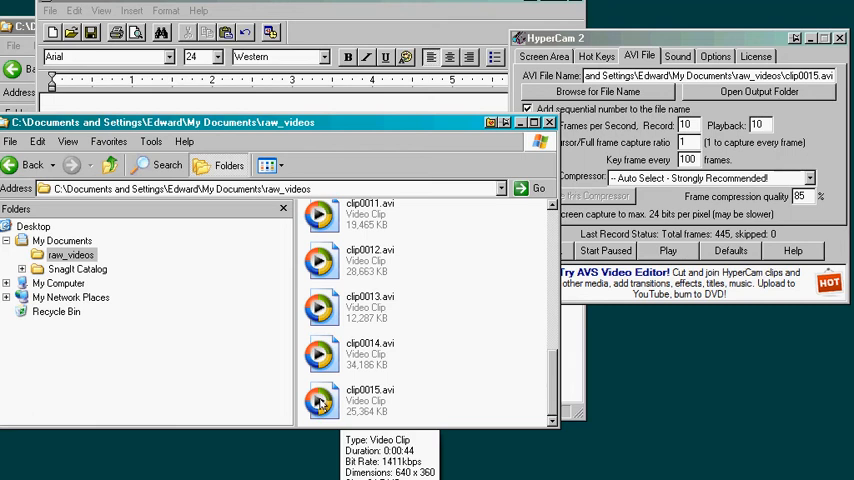
pyautogui.doubleClick(320, 400)
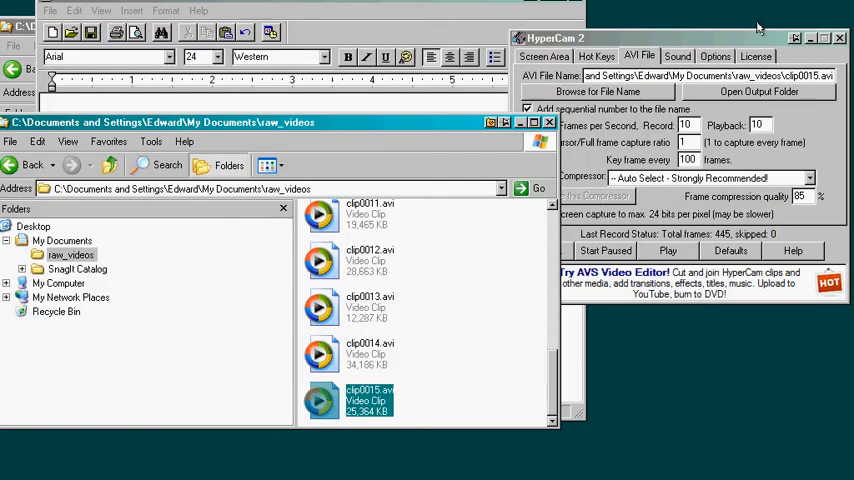
pyautogui.moveTo(645, 240)
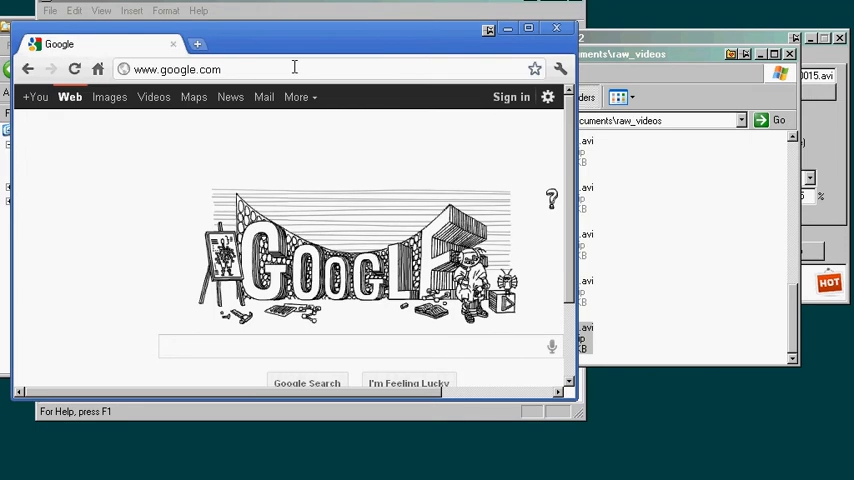
# - Go to youtube.com and sign in with the account username and password
pyautogui.write('youtube')
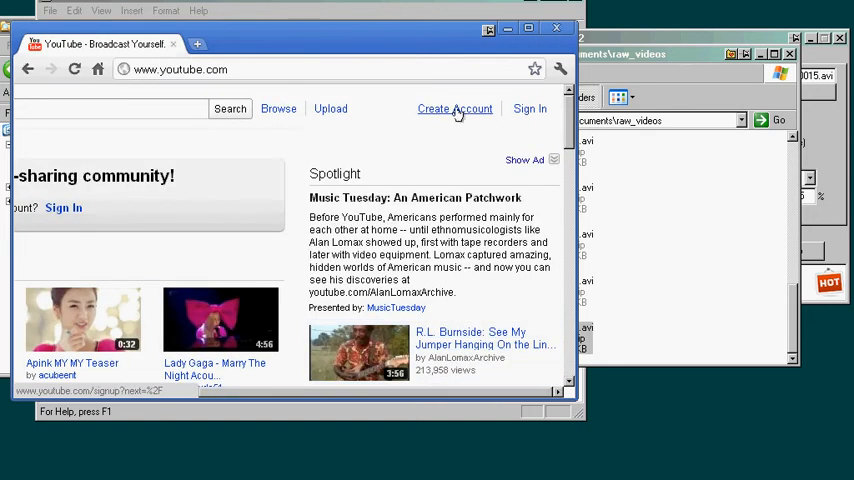
pyautogui.moveTo(456, 115)
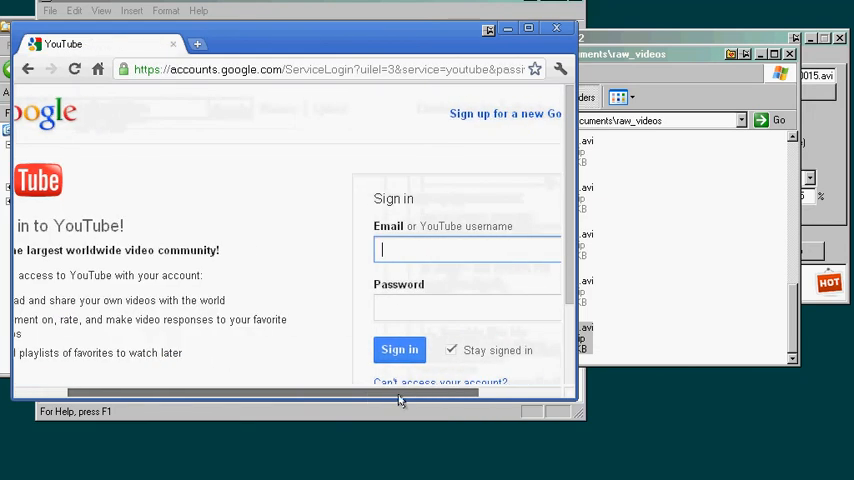
pyautogui.write('edwardtanguay')
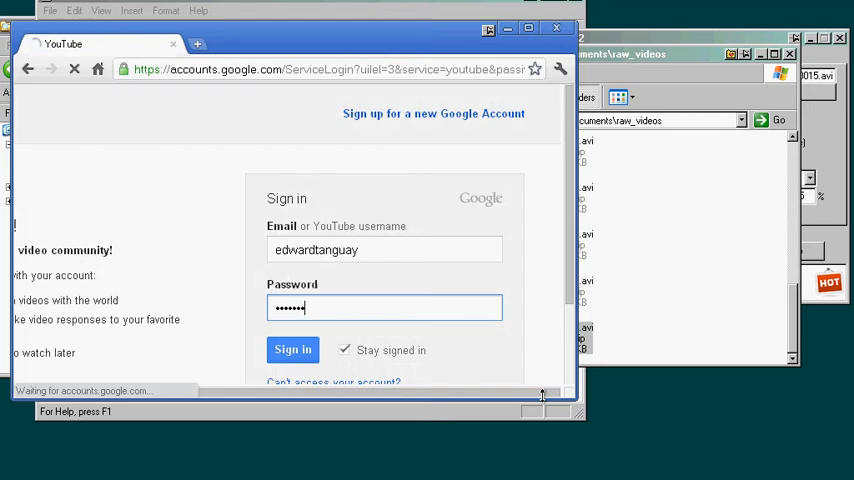
pyautogui.click(292, 349)
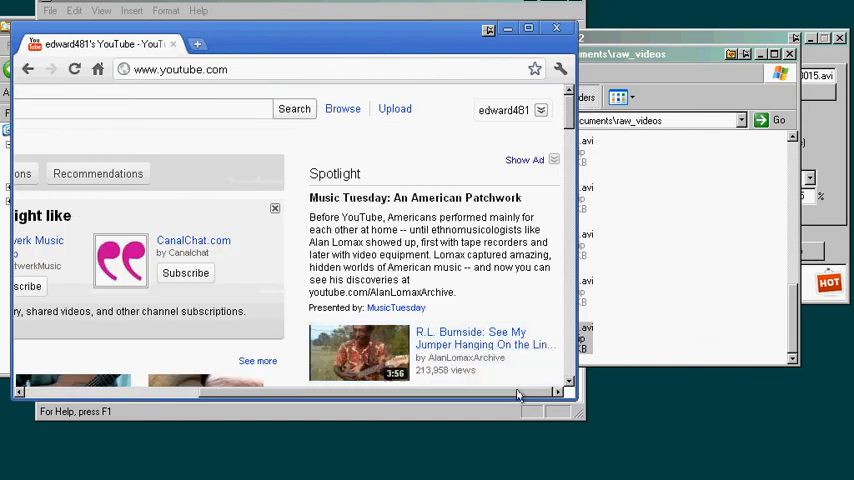
# - Start a YouTube upload of clip0015.avi from the raw_videos folder
pyautogui.click(394, 108)
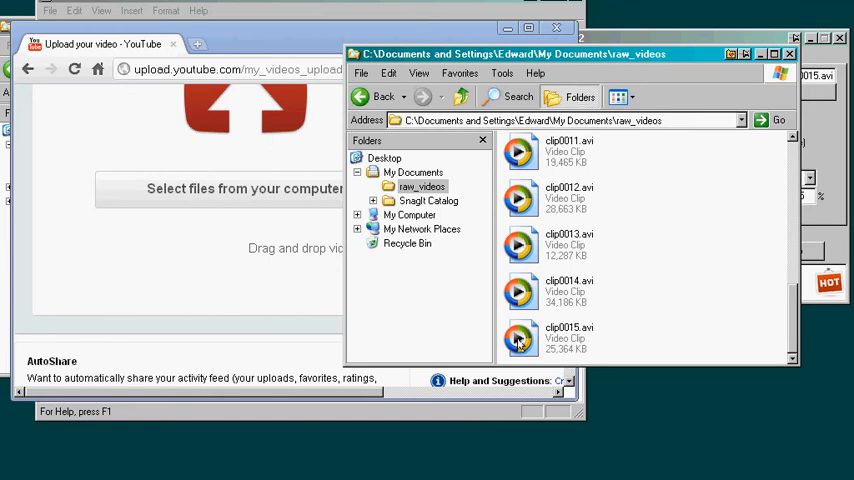
pyautogui.doubleClick(519, 337)
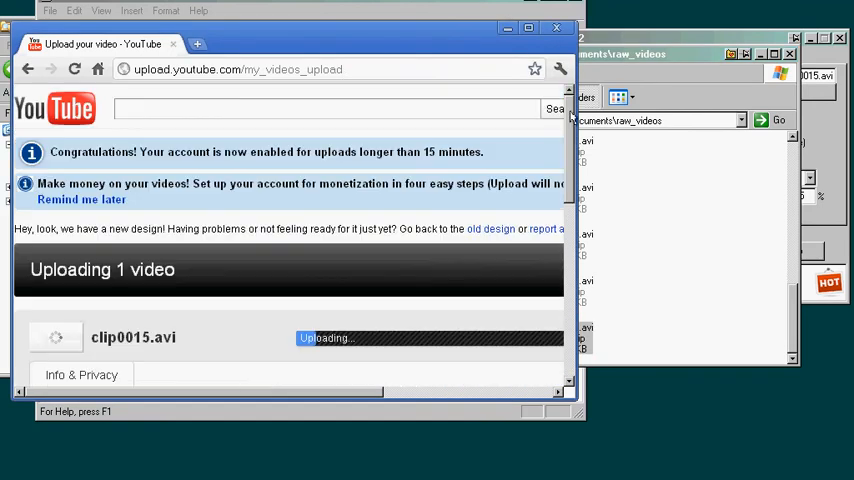
pyautogui.scroll(-3)
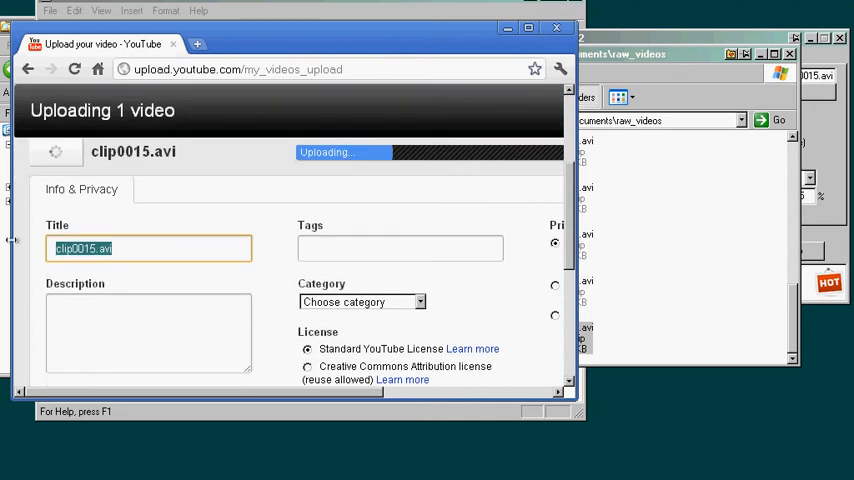
# - Title the video 'When to Use Simple...' and file it under the Education category
pyautogui.write('When to')
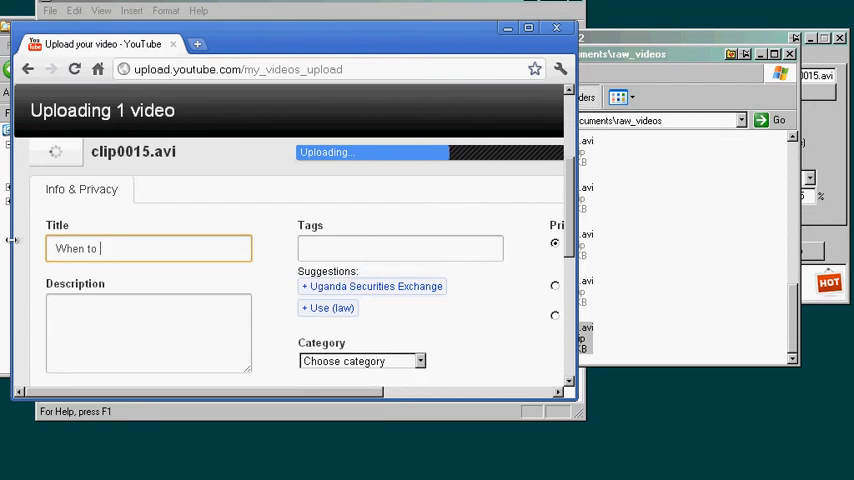
pyautogui.write('Use Simple Past and Present')
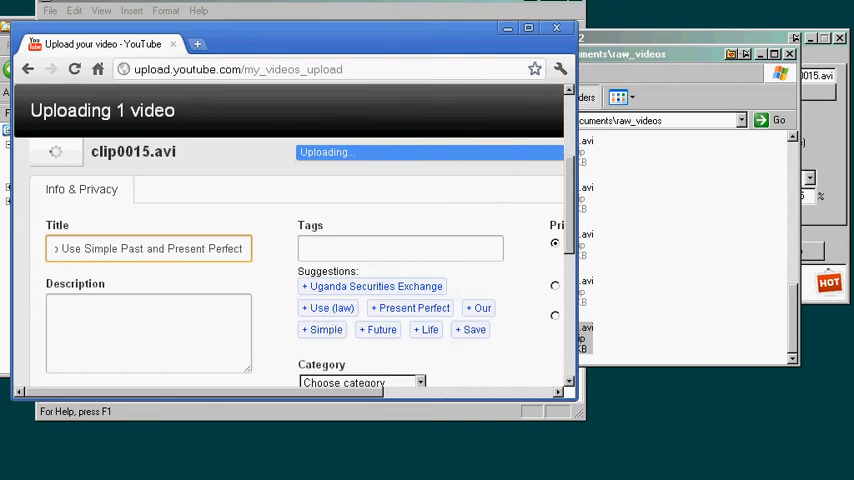
pyautogui.click(362, 194)
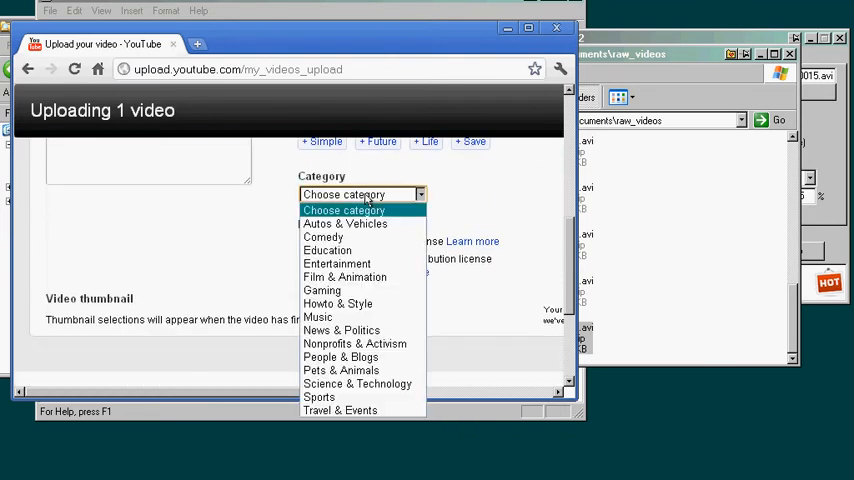
pyautogui.click(327, 250)
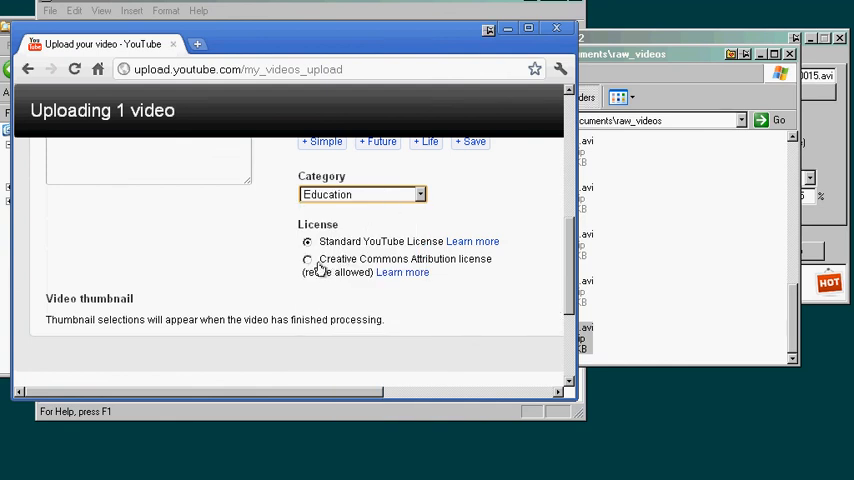
# - License the video as Creative Commons Attribution and save the settings
pyautogui.click(307, 259)
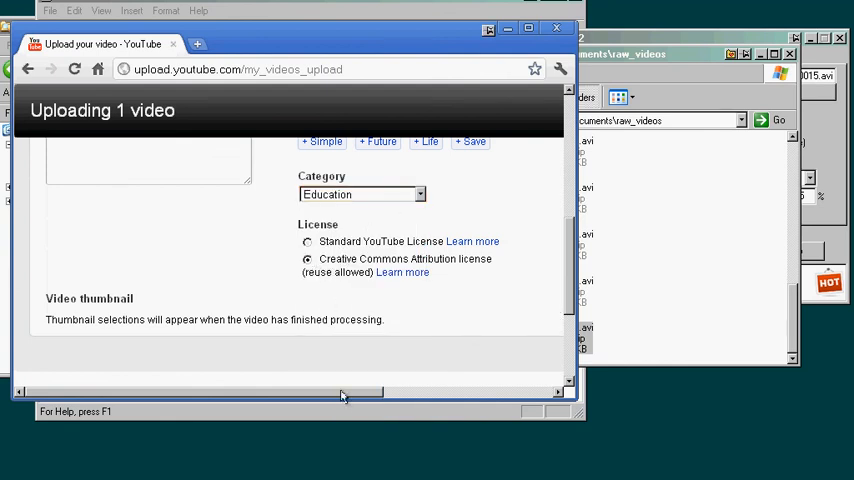
pyautogui.scroll(-3)
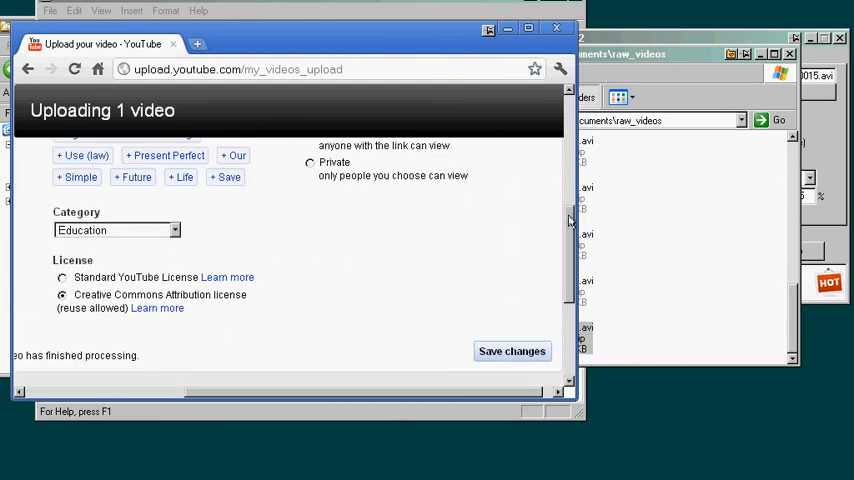
pyautogui.click(512, 351)
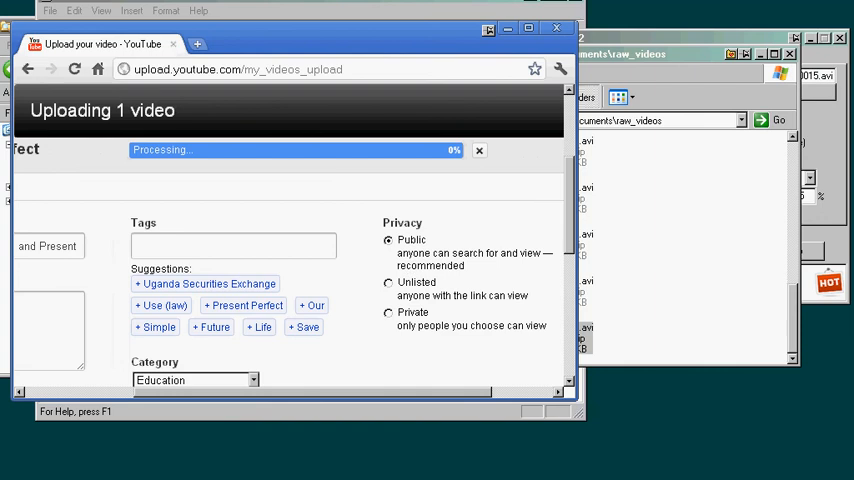
pyautogui.scroll(-3)
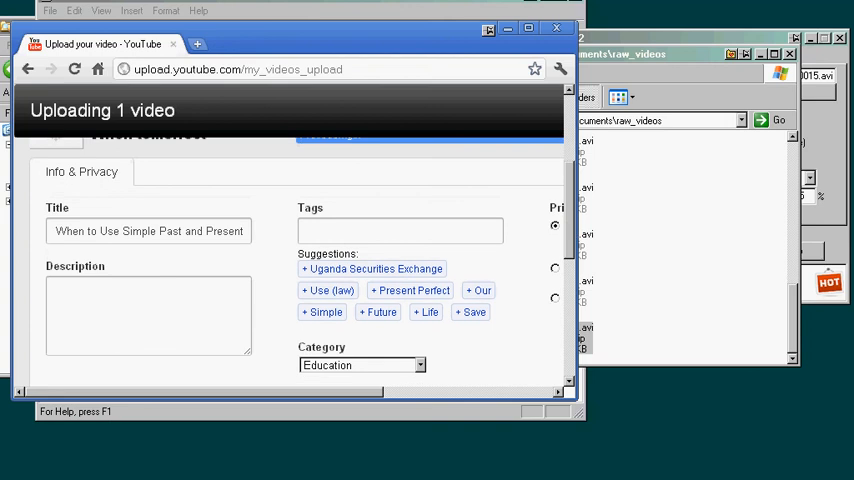
pyautogui.moveTo(359, 389)
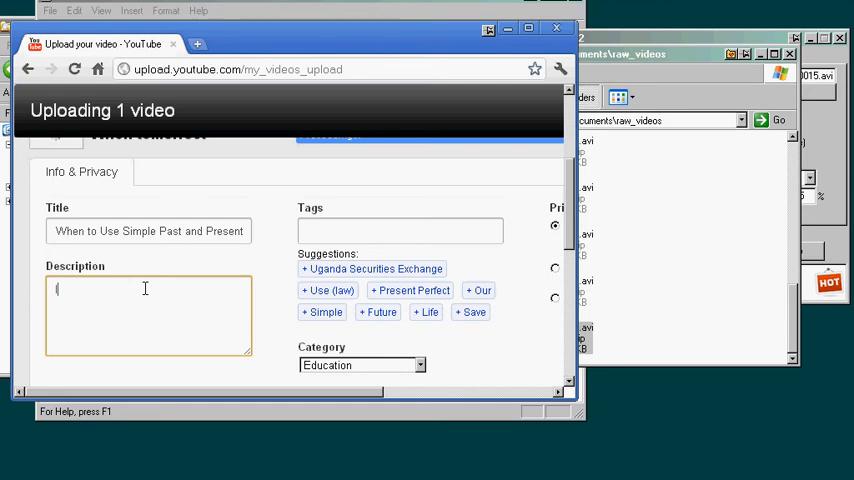
pyautogui.write('I explain how to use')
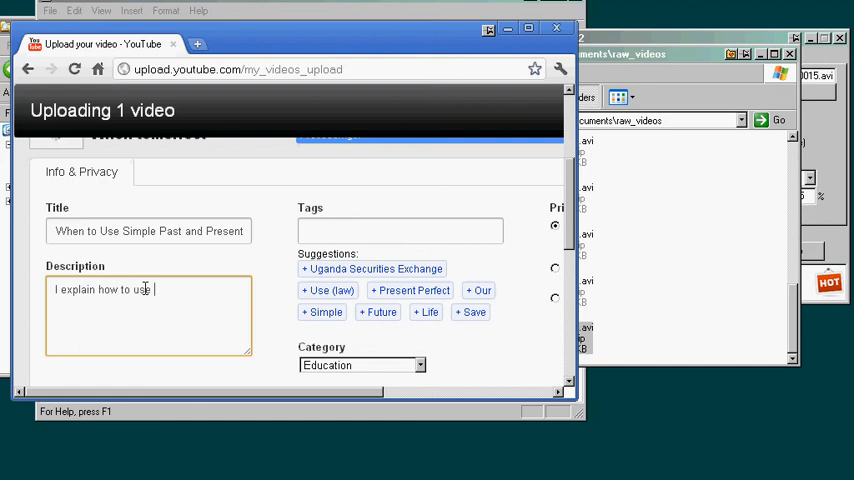
pyautogui.write('"went" and "have gone".')
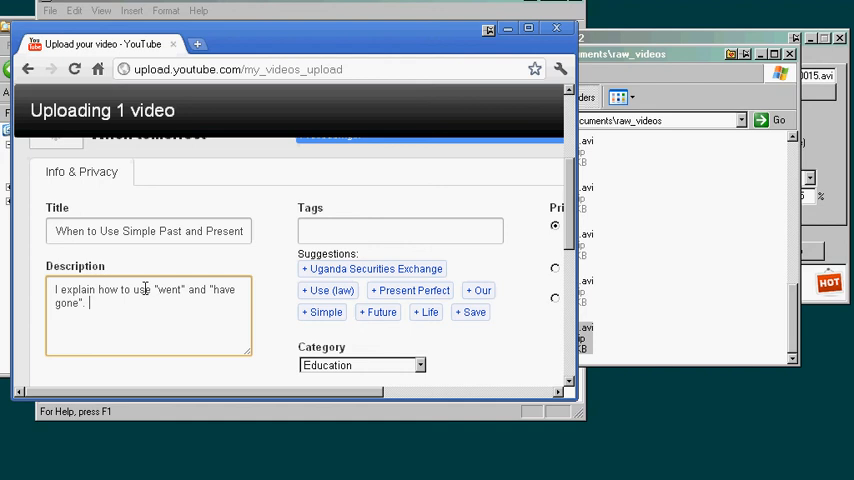
pyautogui.write('-- www')
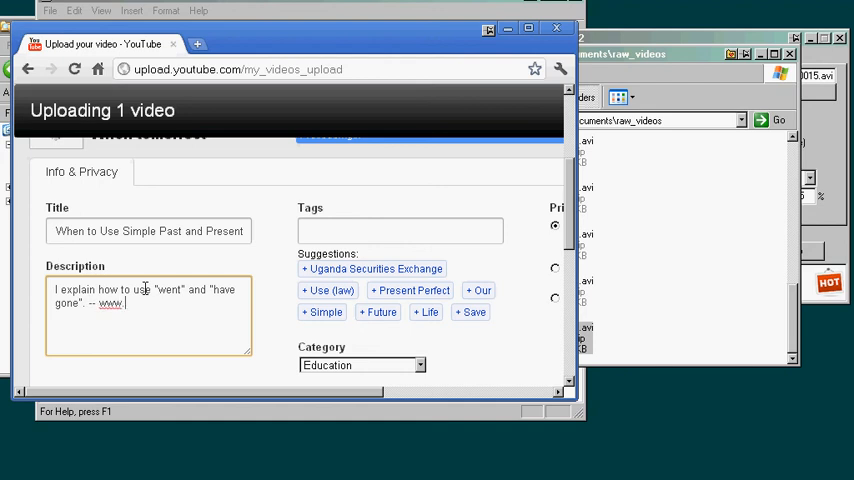
pyautogui.write('languay.info')
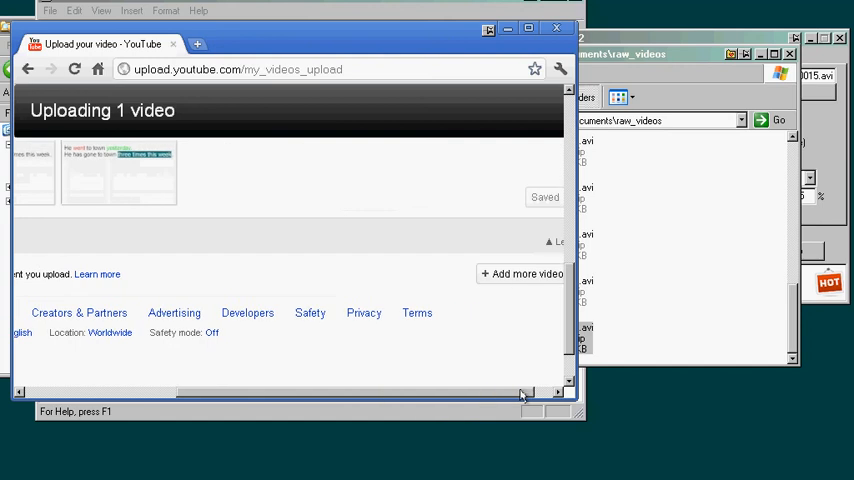
# - Copy the video's youtu.be share link and start a new empty browser tab
pyautogui.hscroll(-3)
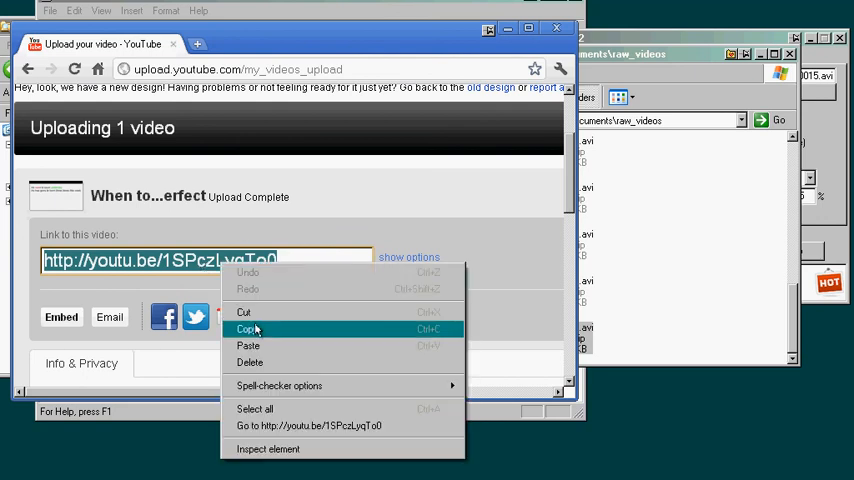
pyautogui.click(247, 328)
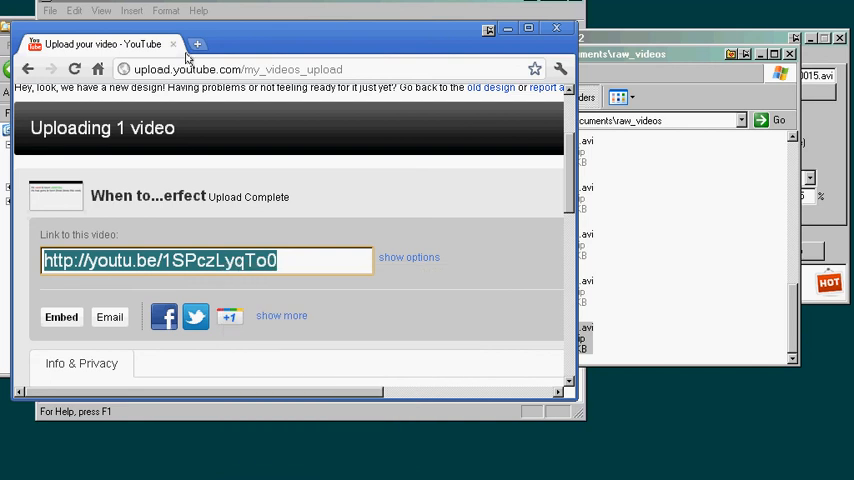
pyautogui.click(197, 43)
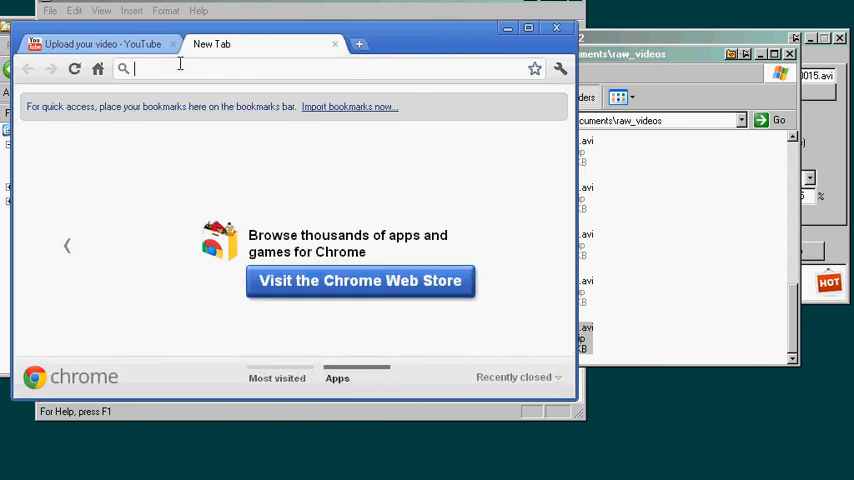
# - Load youtu.be/1SPczLyqTo0 and play the uploaded grammar video
pyautogui.write('youtu.be/1SPczLyqTo0')
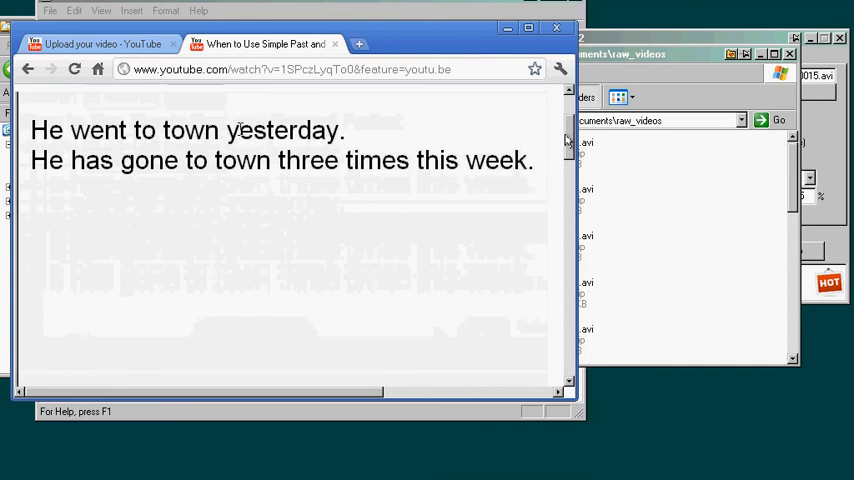
pyautogui.doubleClick(283, 130)
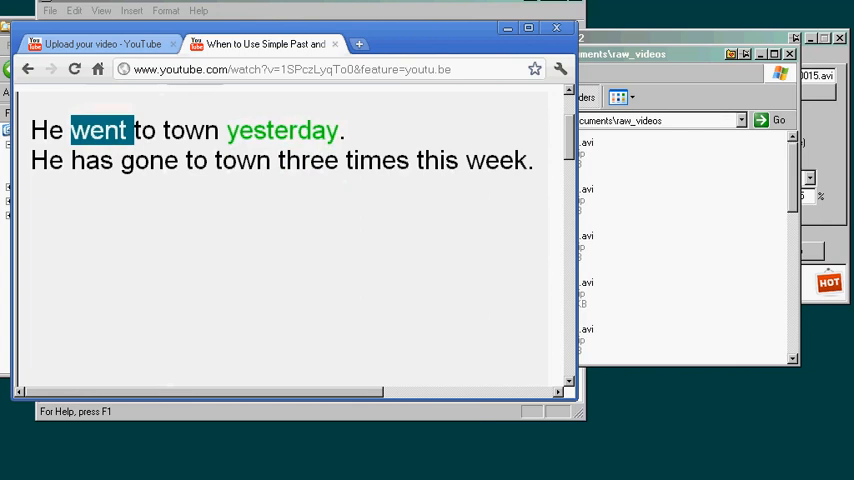
pyautogui.click(190, 160)
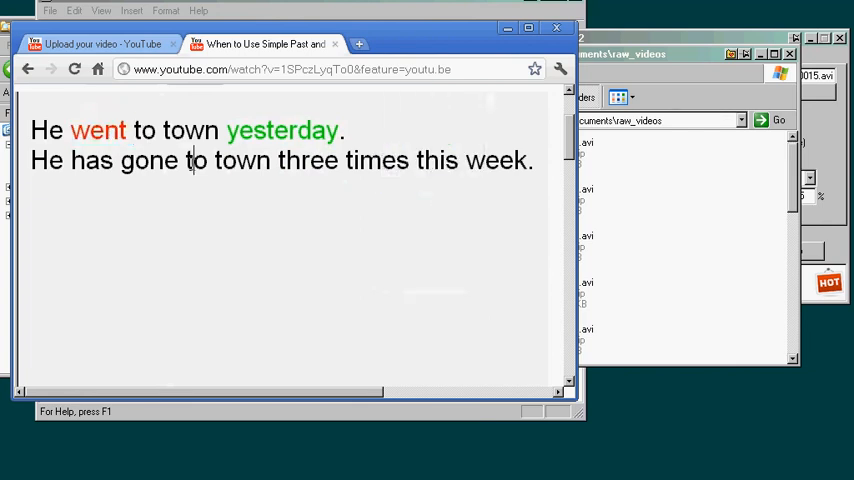